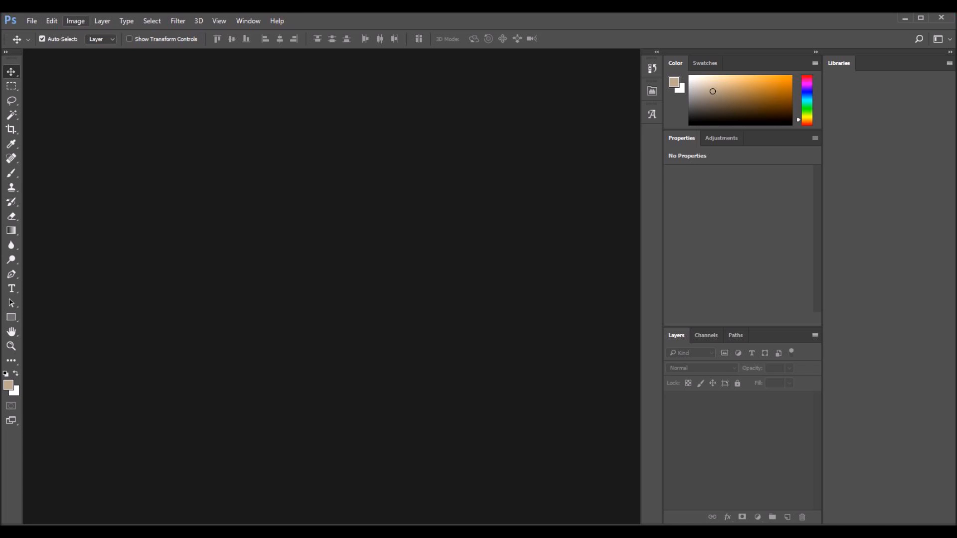
mouse_move(464, 430)
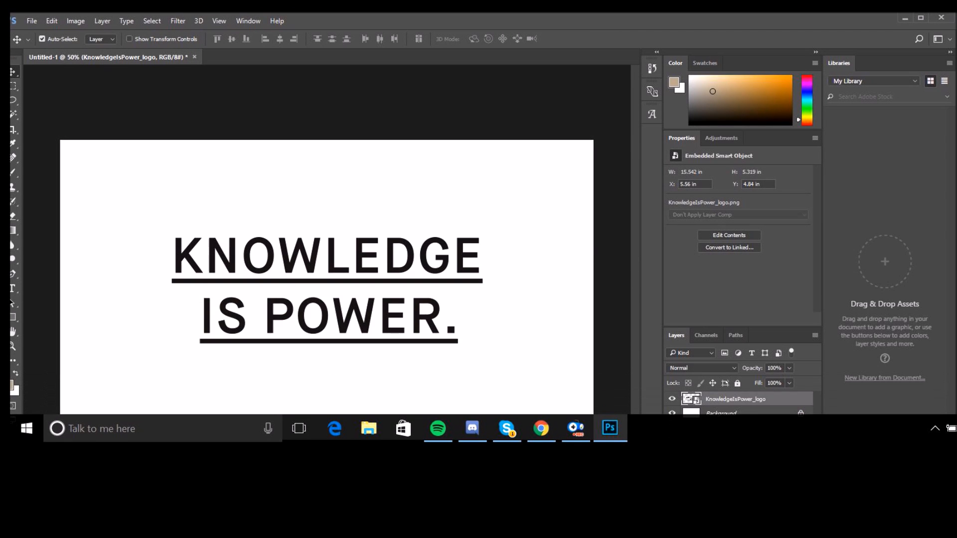
Free Transform the placed Galaxy-Transparent image to spread across the canvas behind the logo.
key("ctrl+t")
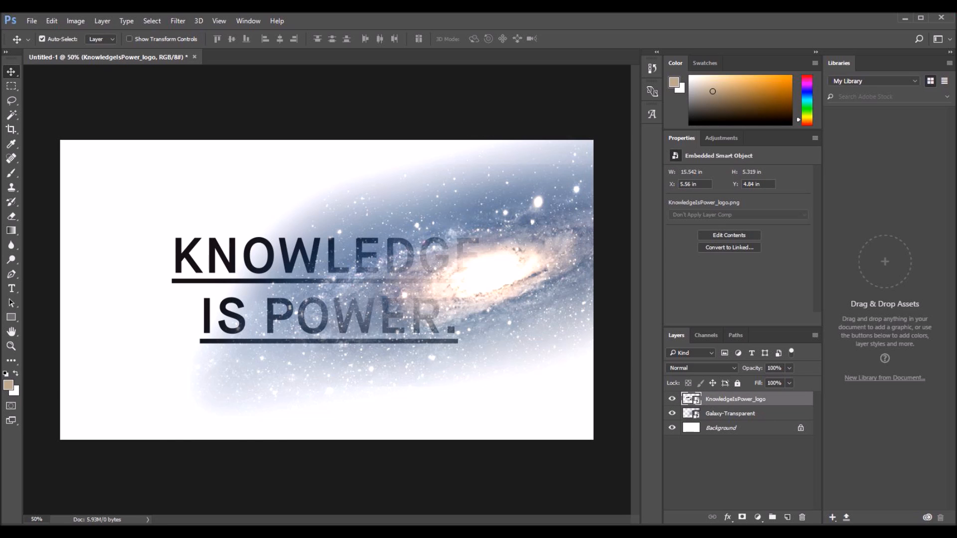
Paste the crucifix PNG as a new top layer at the canvas's left edge.
left_click(729, 414)
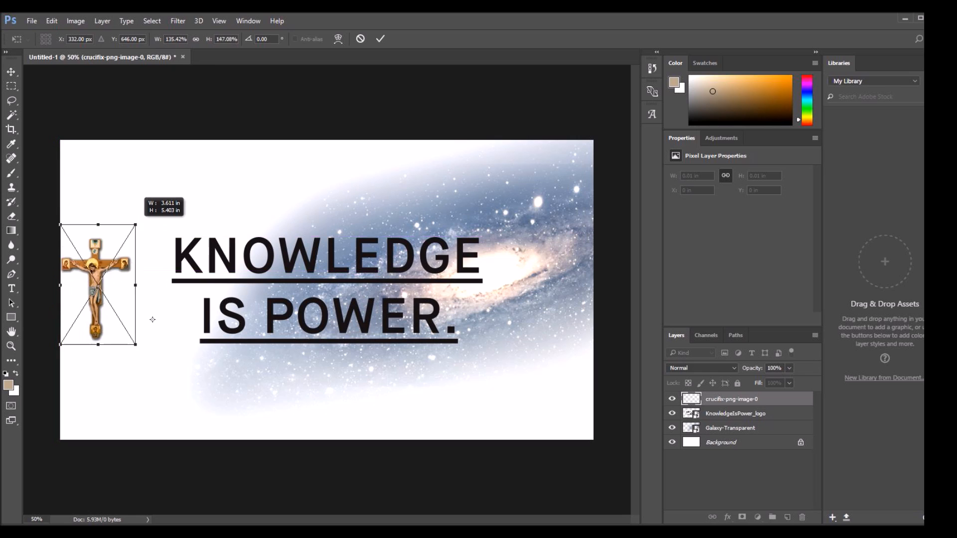
Drag the Free Transform handles to scale the crucifix to about twice its size.
left_click_drag(136, 344, 159, 371)
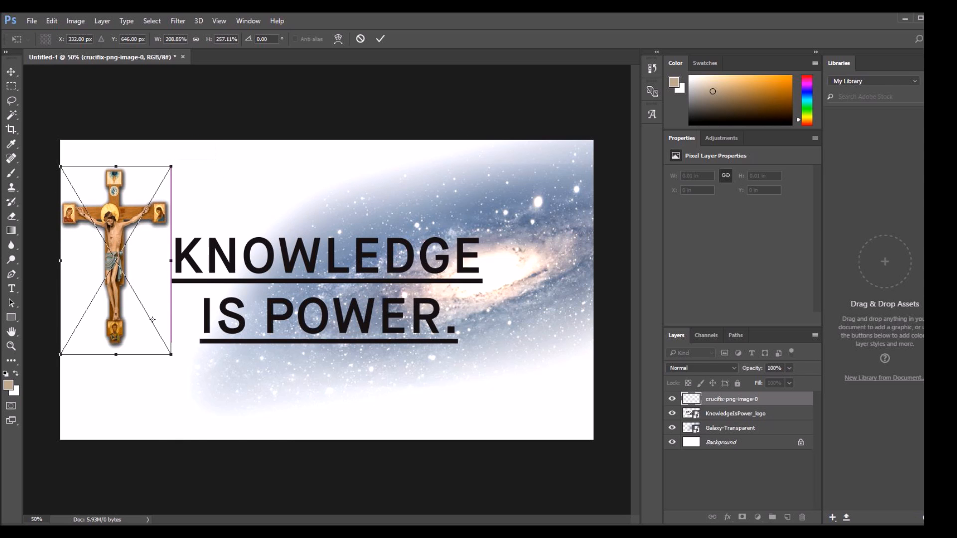
left_click_drag(115, 259, 115, 321)
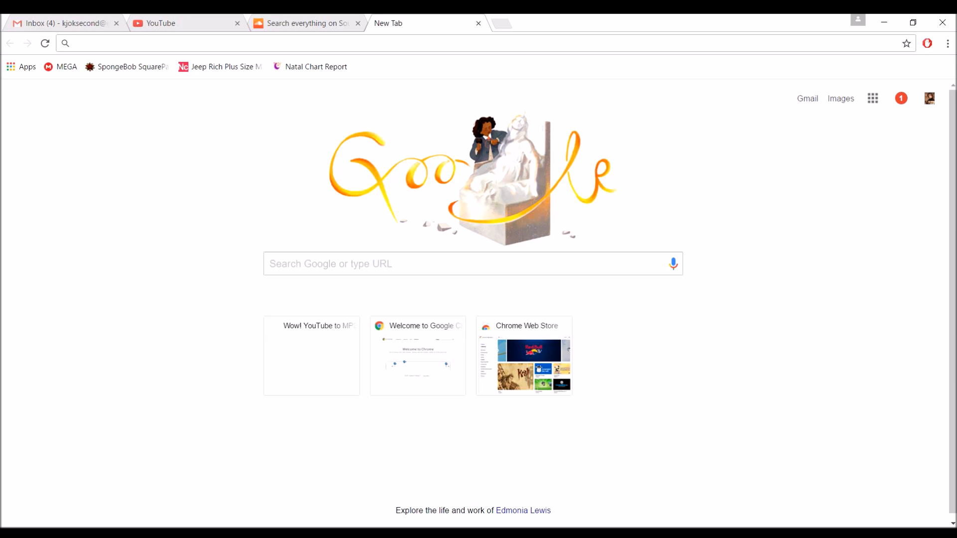
Search Google for 'light blue background' from a new Chrome tab.
type("s")
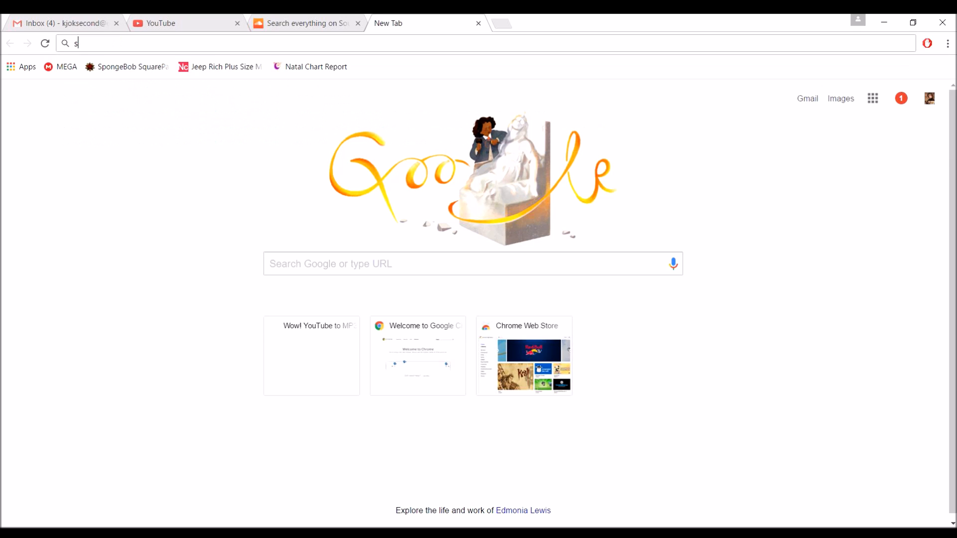
type("light blue background")
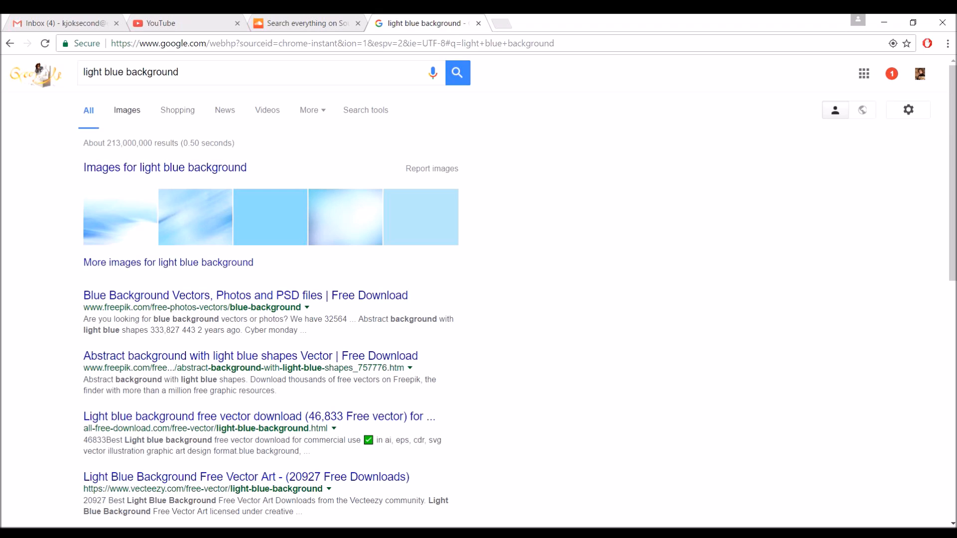
Preview the solid light blue 1280x1024 image result and open its right-click menu option.
left_click(126, 109)
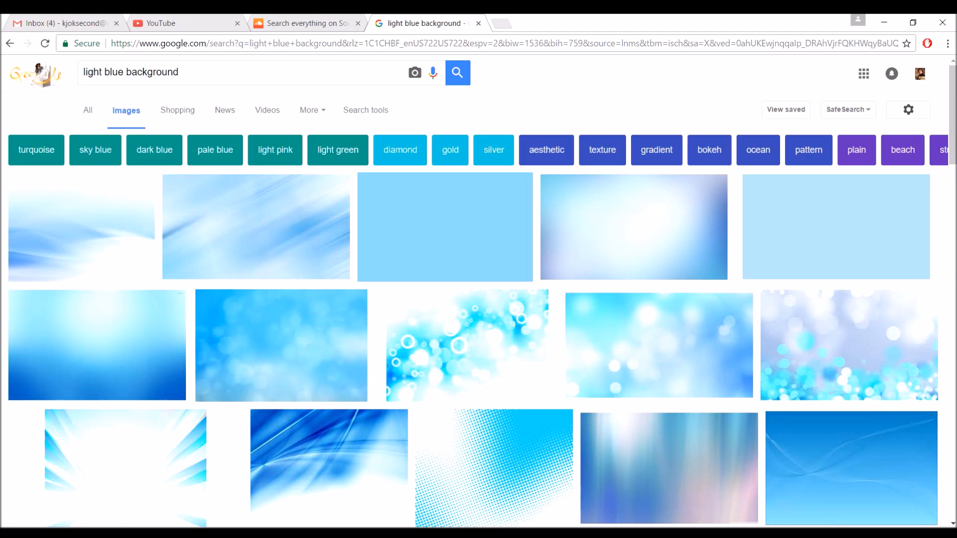
left_click(445, 226)
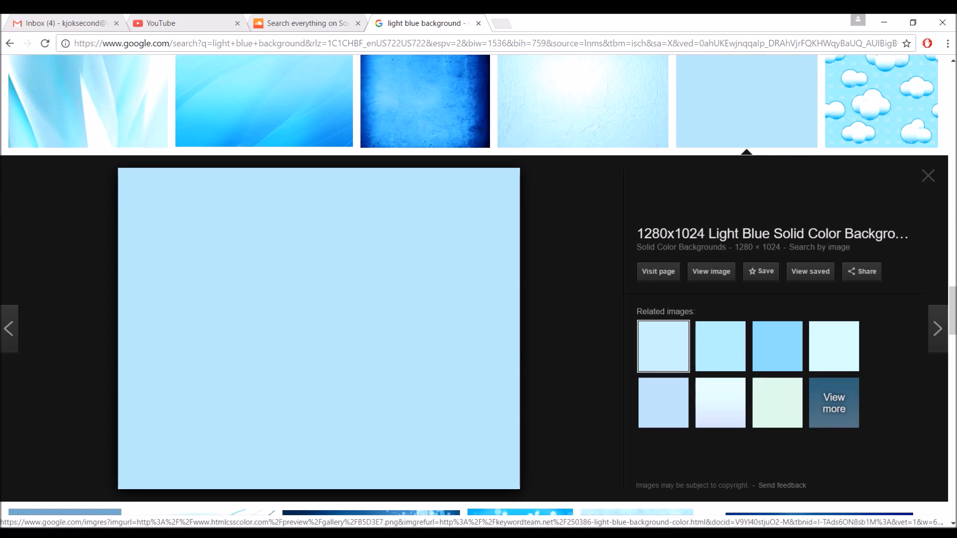
right_click(318, 329)
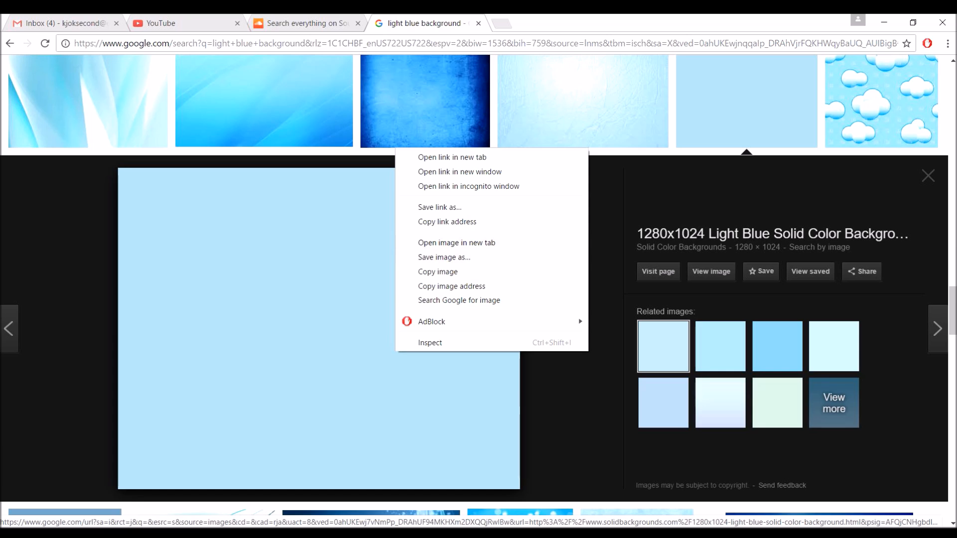
left_click(317, 329)
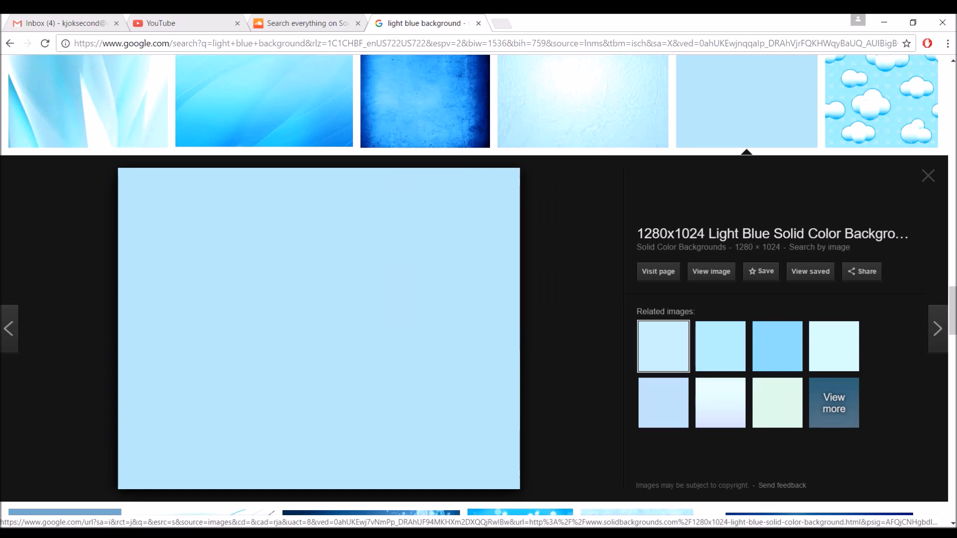